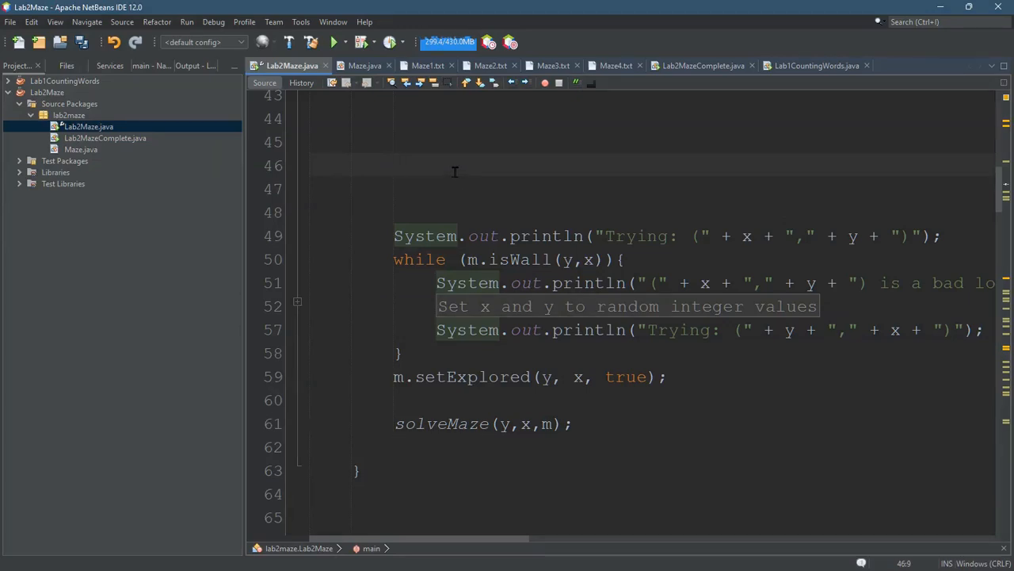
mouse_move(734, 242)
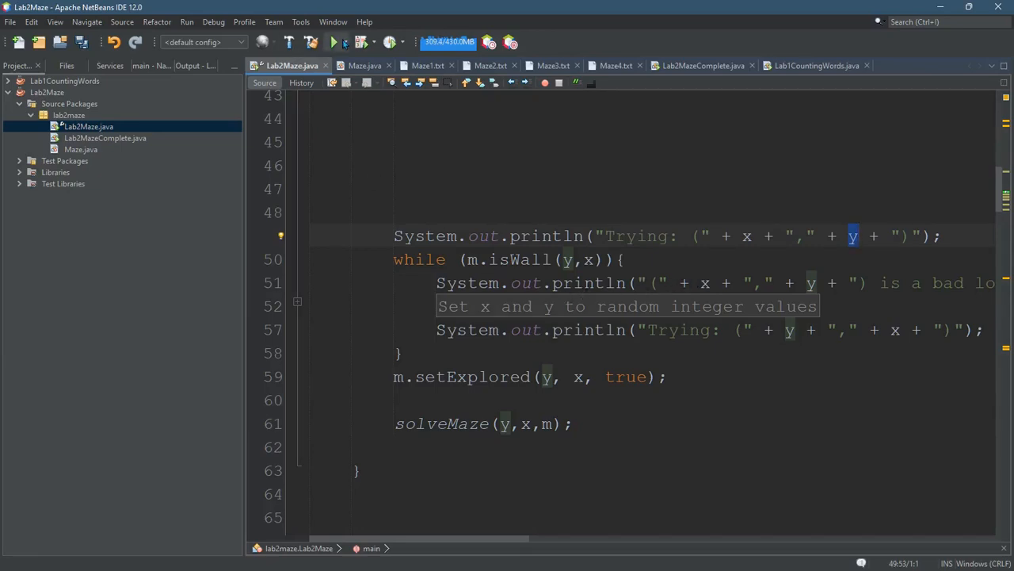
Step: Run Lab2Maze five times so the Output shows varied random starting points on the small maze
click(333, 42)
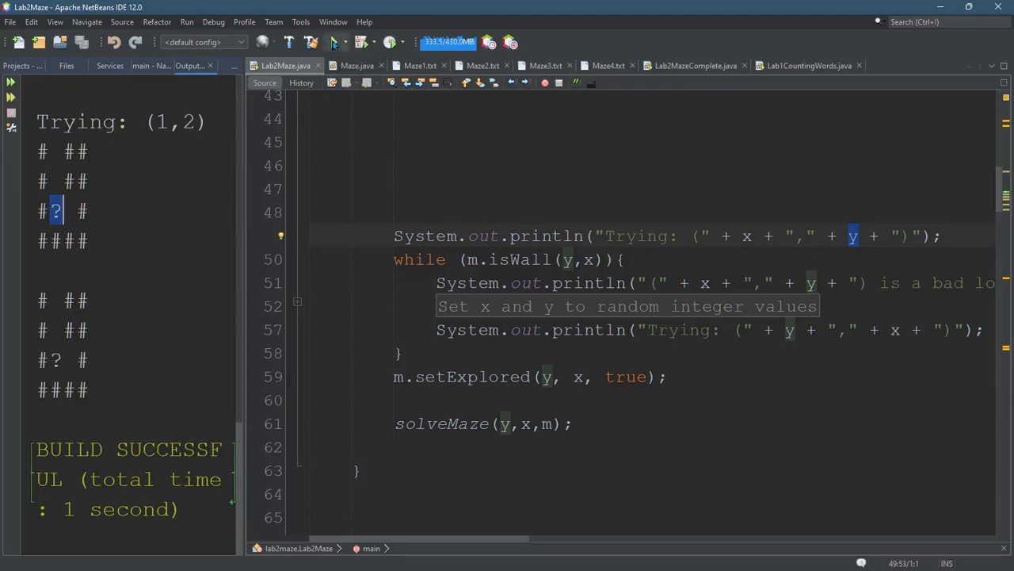
click(335, 42)
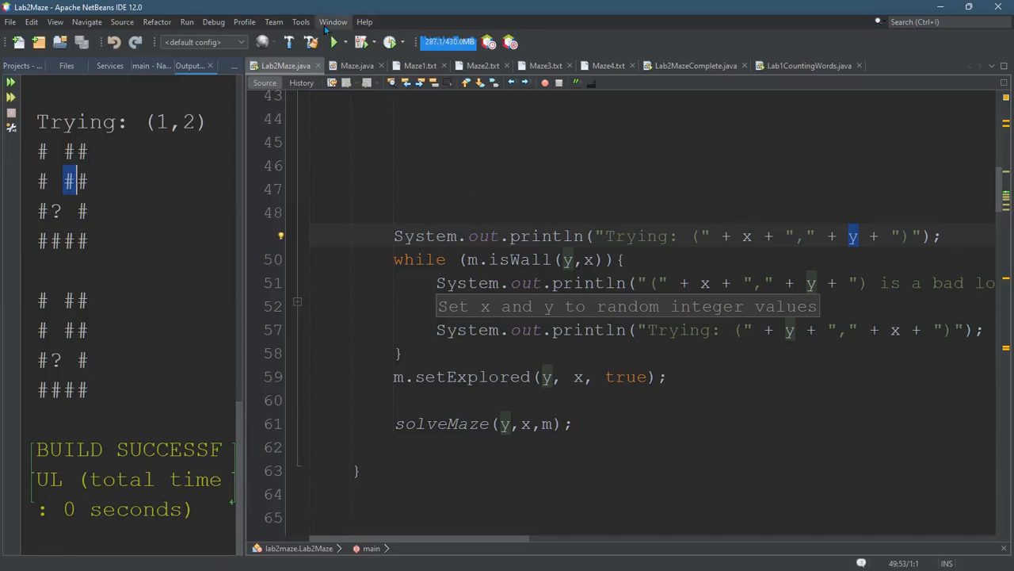
click(333, 42)
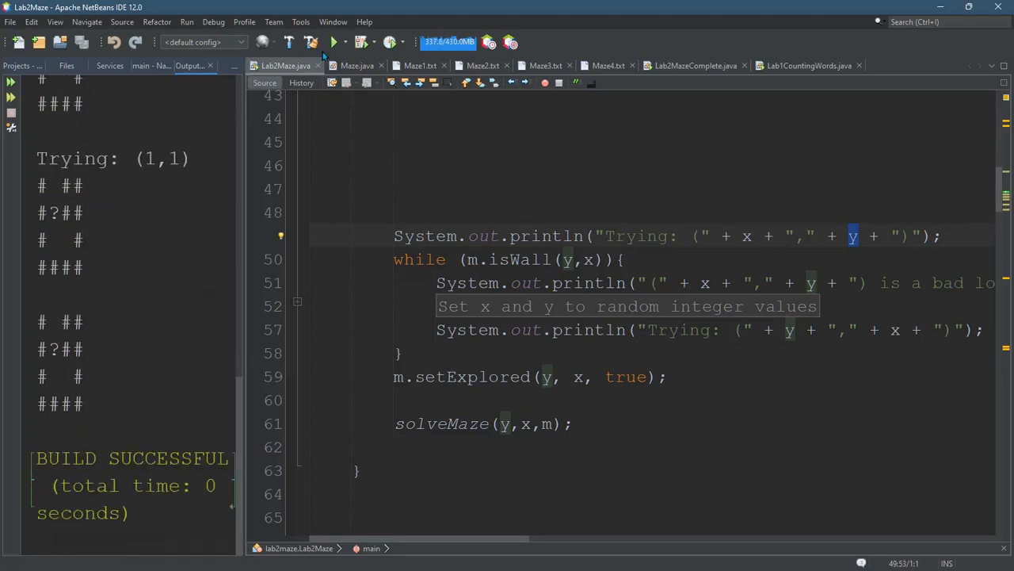
click(334, 42)
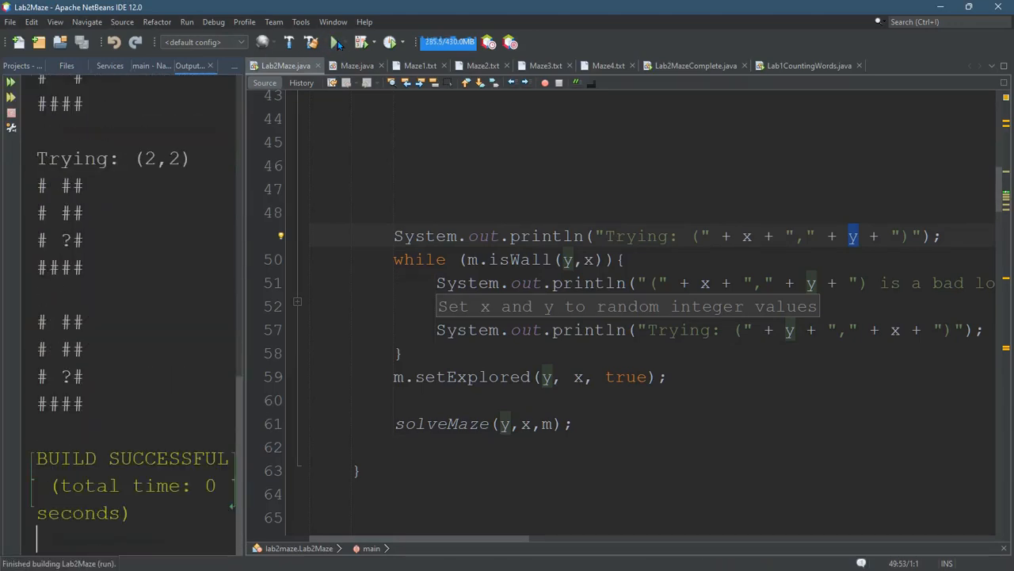
click(336, 42)
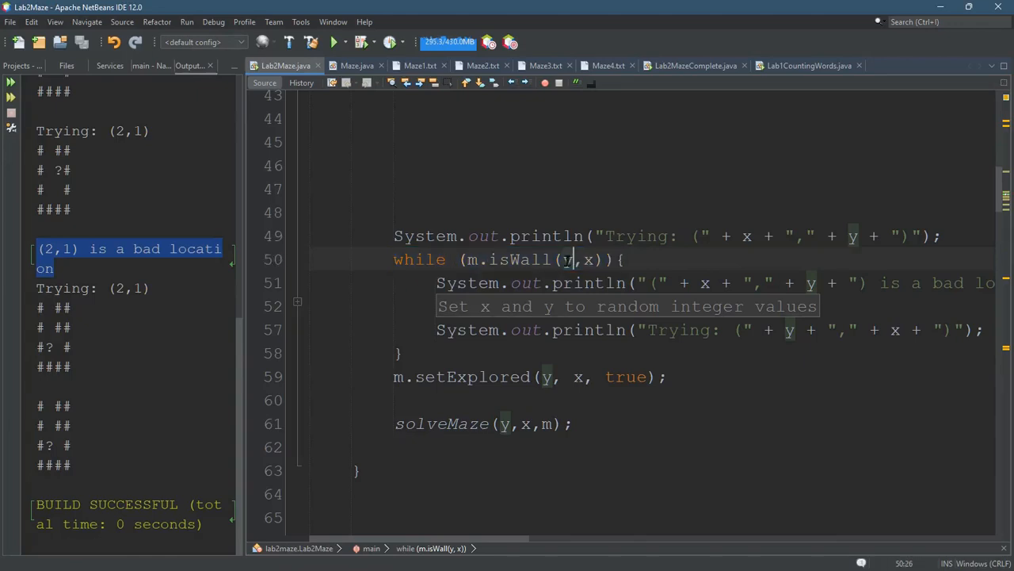
Step: Highlight the Trying coordinates, the m.isWall(y,x) loop condition and the solveMaze(y,x,m) call in the editor
click(741, 235)
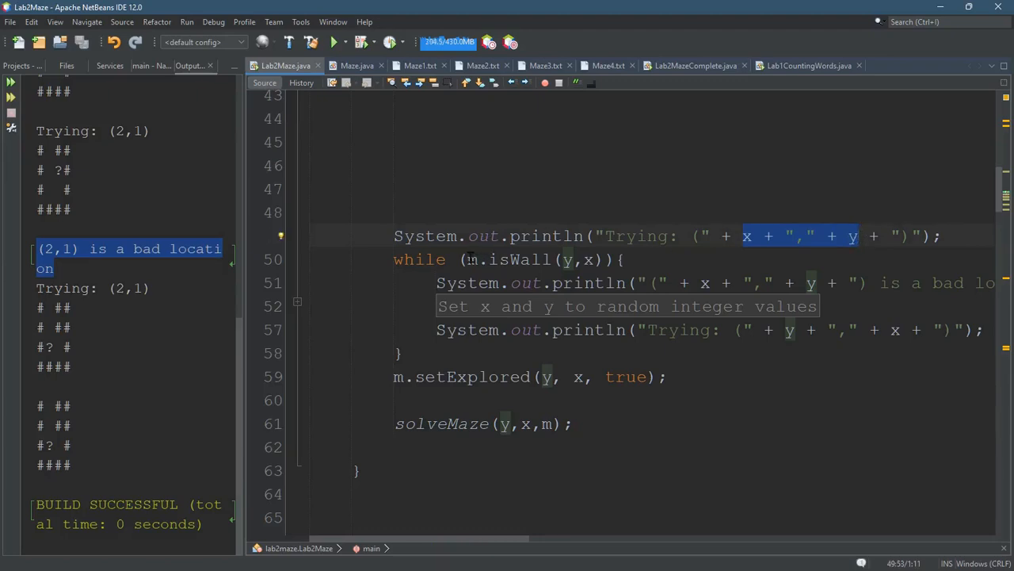
click(554, 259)
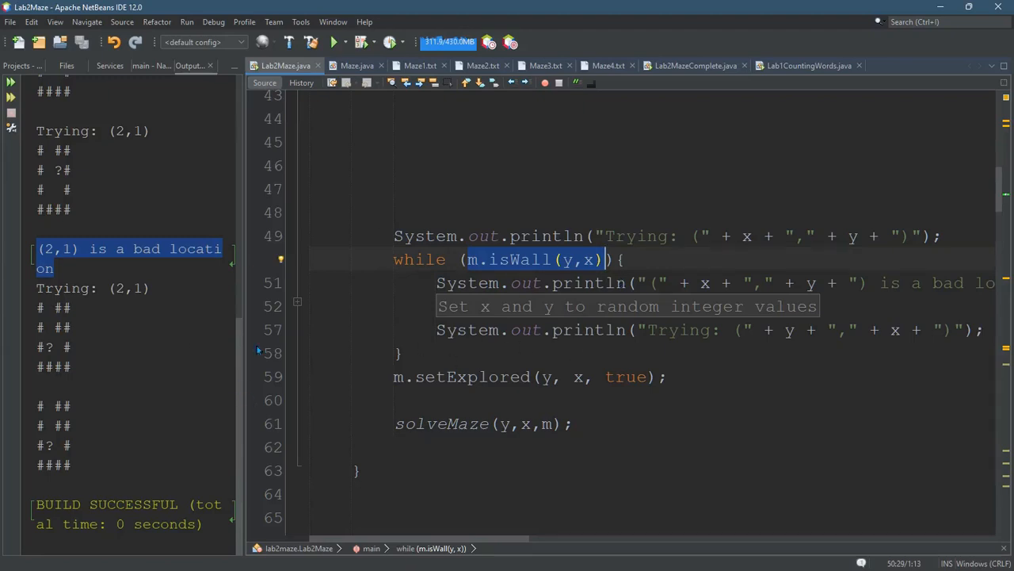
click(393, 189)
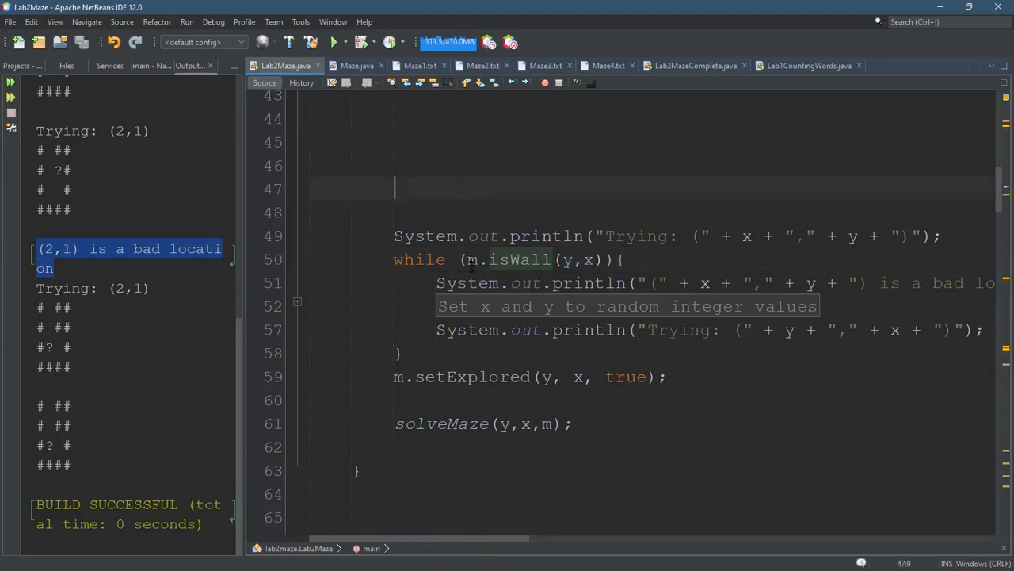
drag(469, 259, 602, 260)
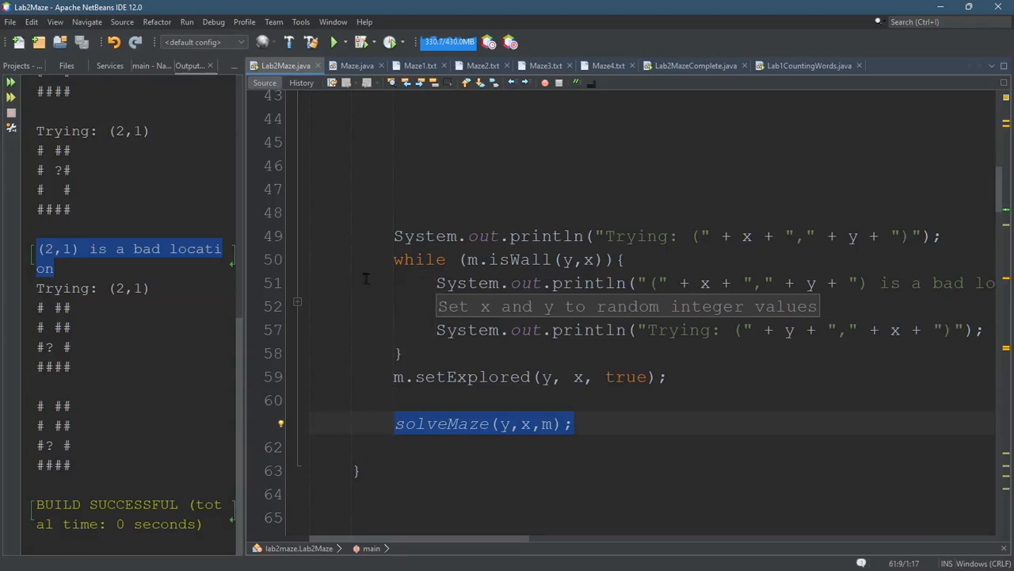
mouse_move(286, 393)
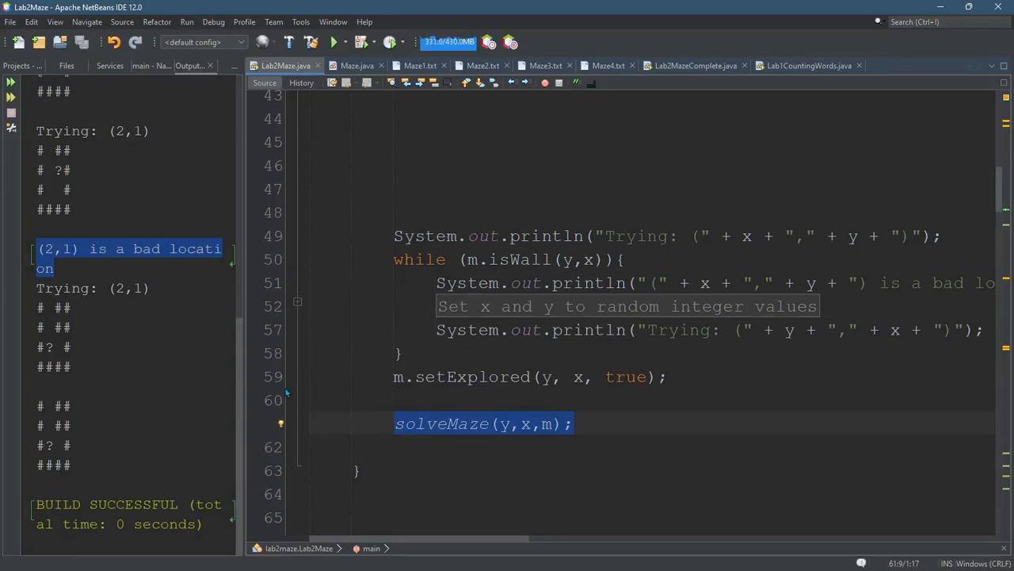
mouse_move(303, 454)
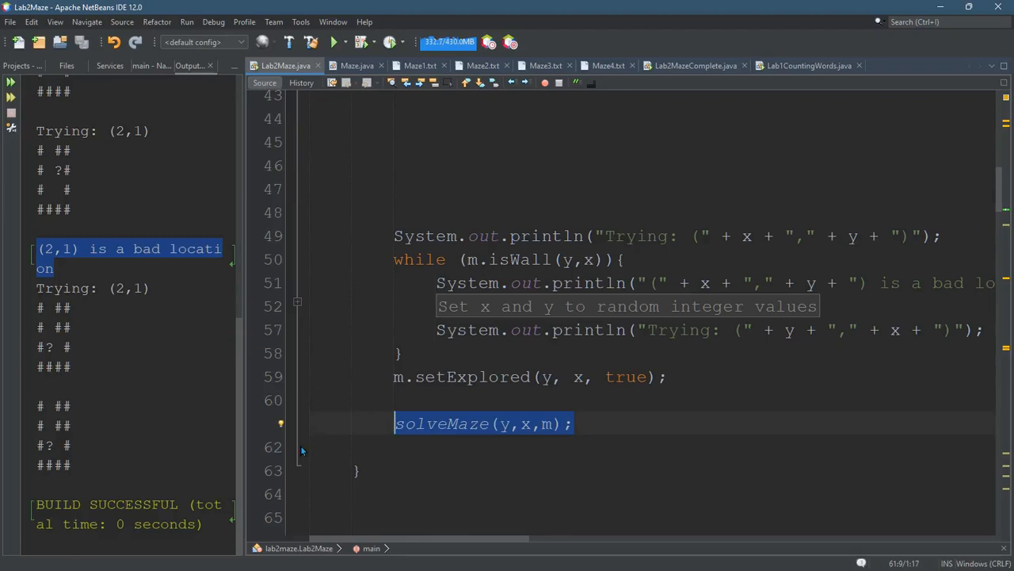
mouse_move(308, 428)
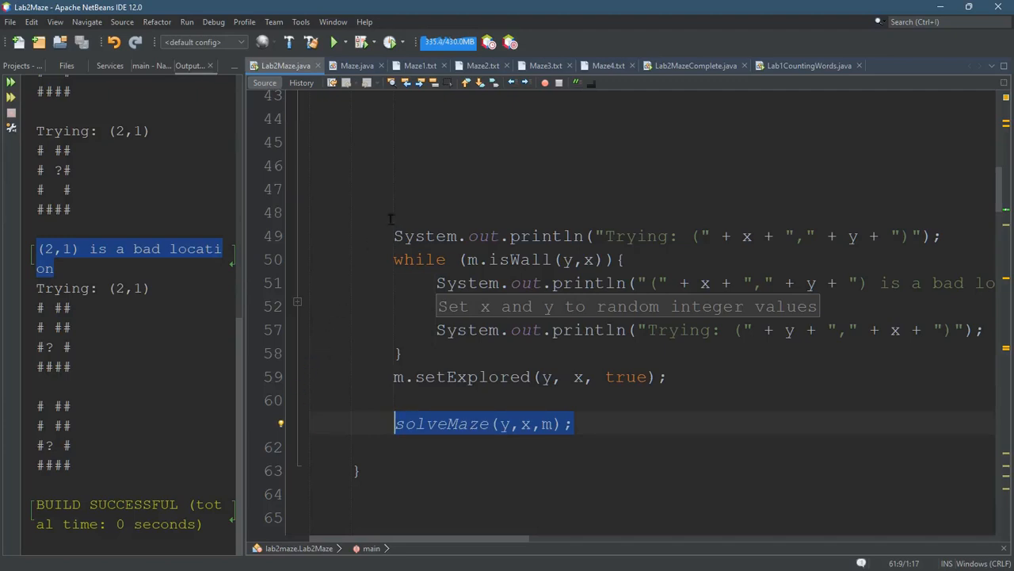
mouse_move(414, 184)
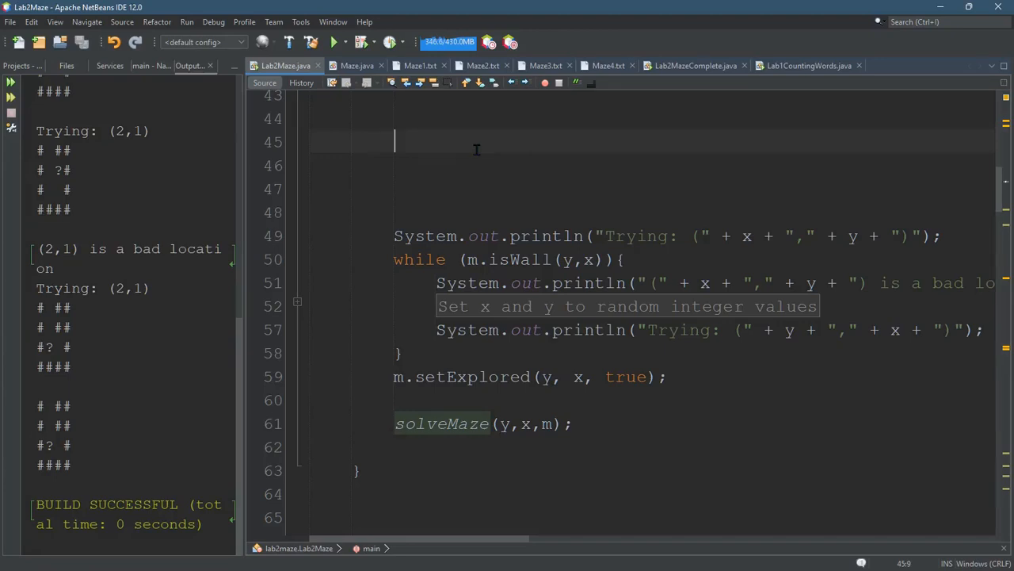
mouse_move(337, 234)
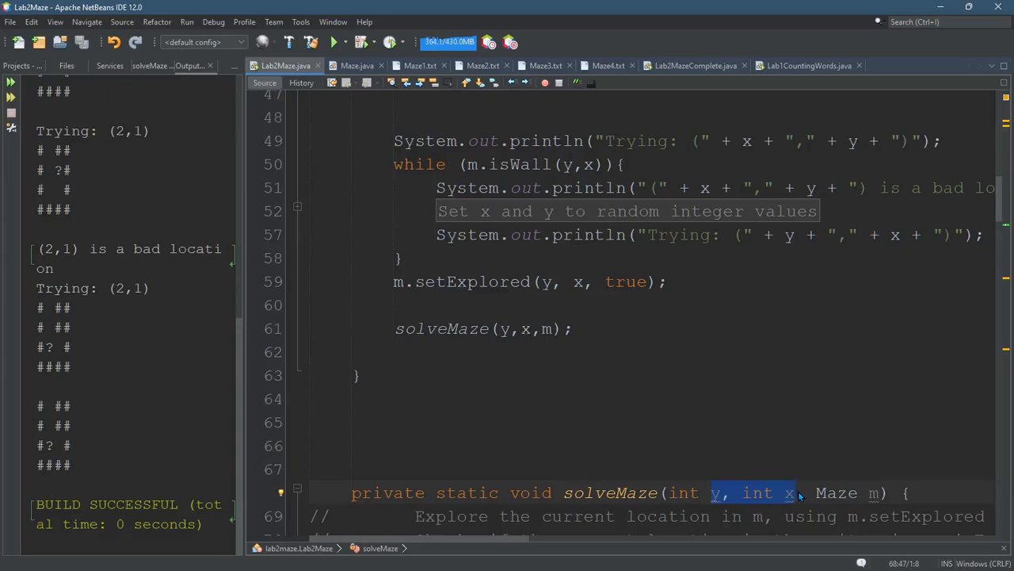
mouse_move(800, 493)
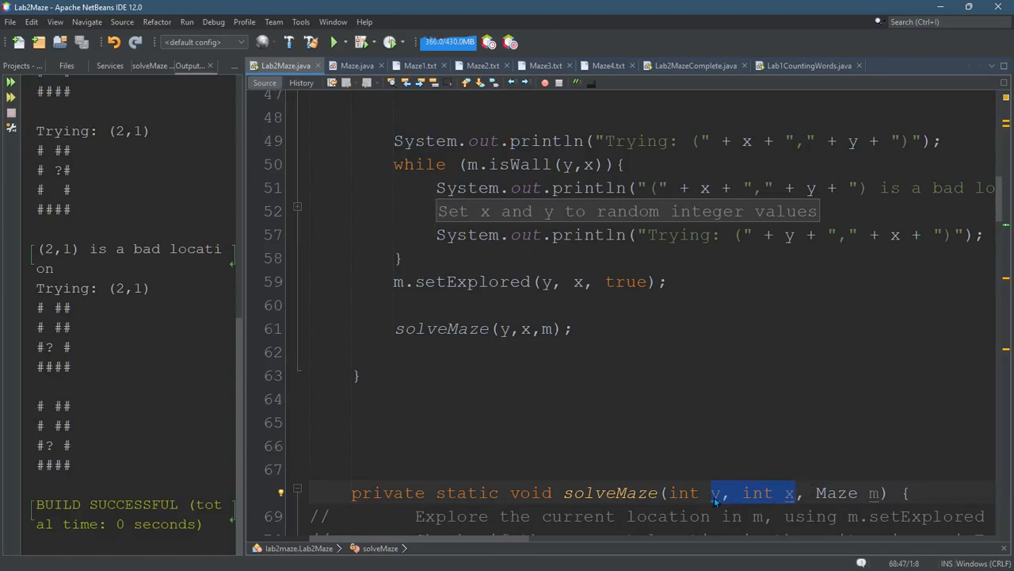
mouse_move(717, 492)
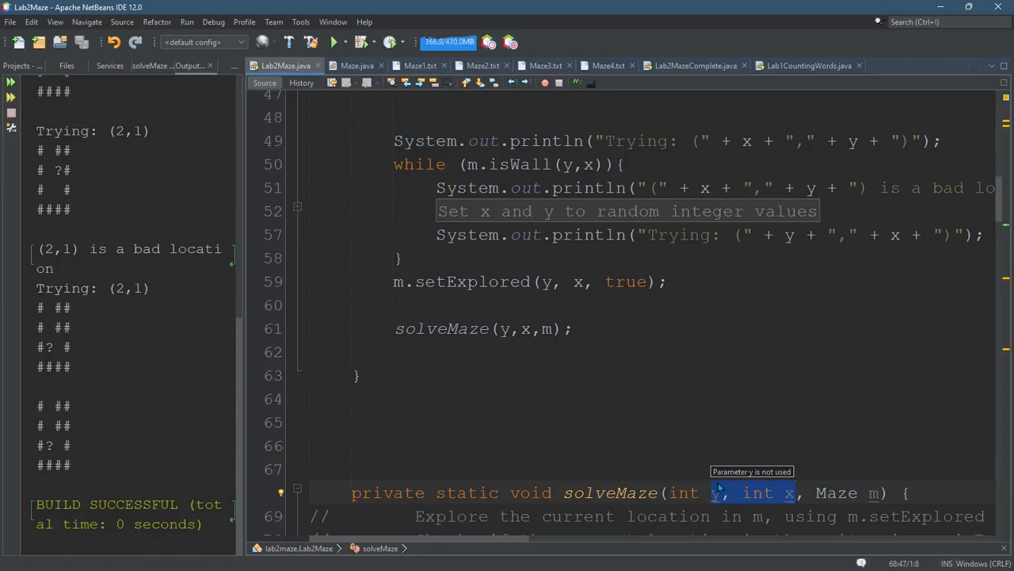